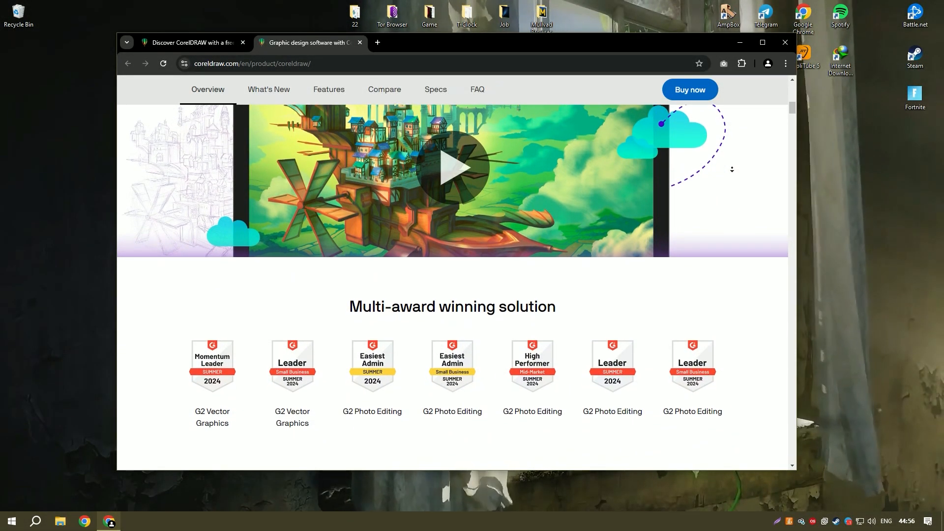
Scroll down the CorelDRAW product page in Chrome to the 'The sky's the limit!' section
scroll(down, 3)
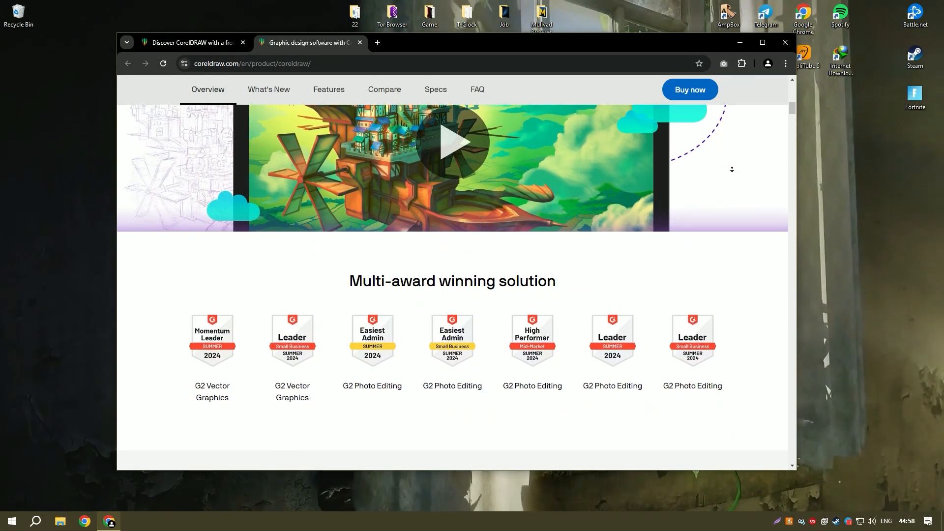
scroll(down, 3)
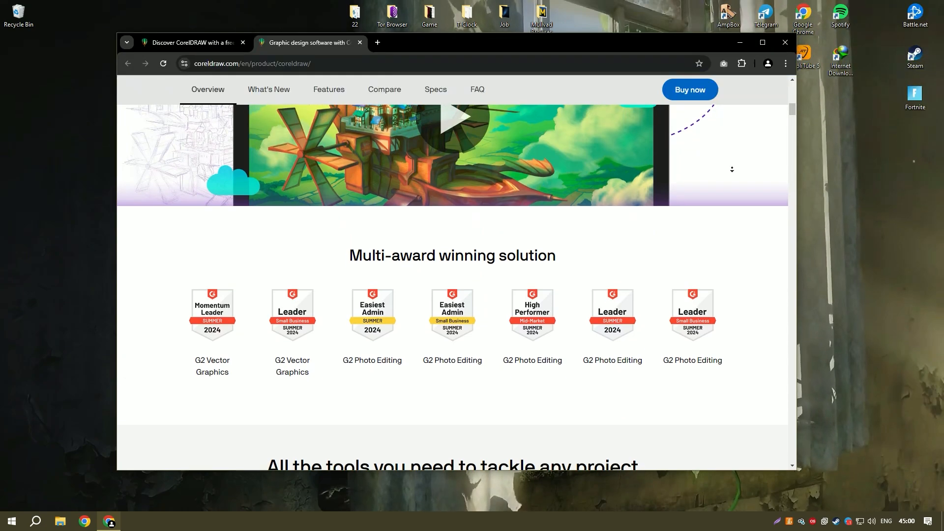
scroll(down, 3)
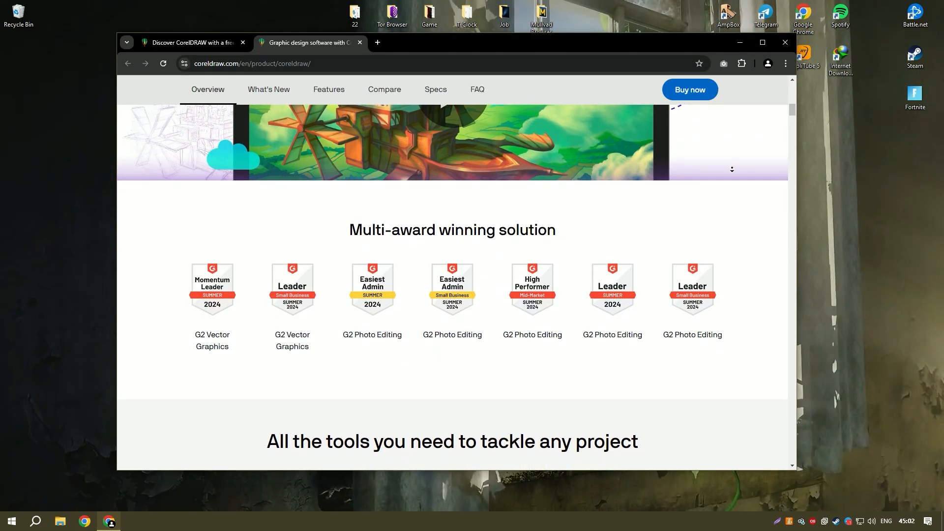
scroll(down, 3)
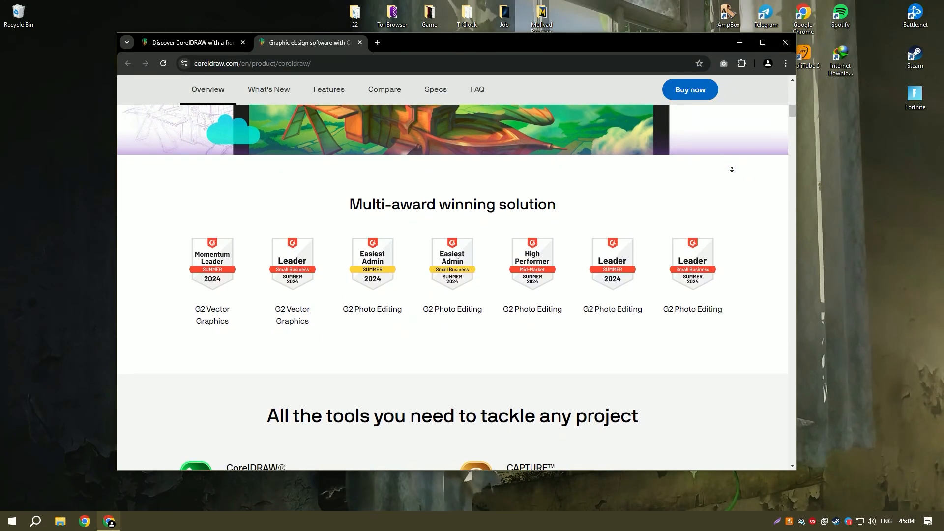
scroll(down, 3)
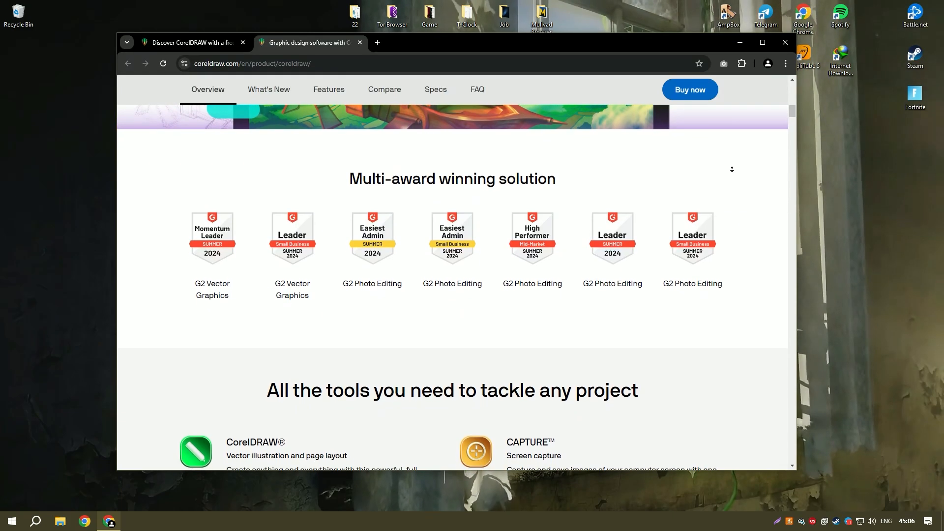
scroll(down, 3)
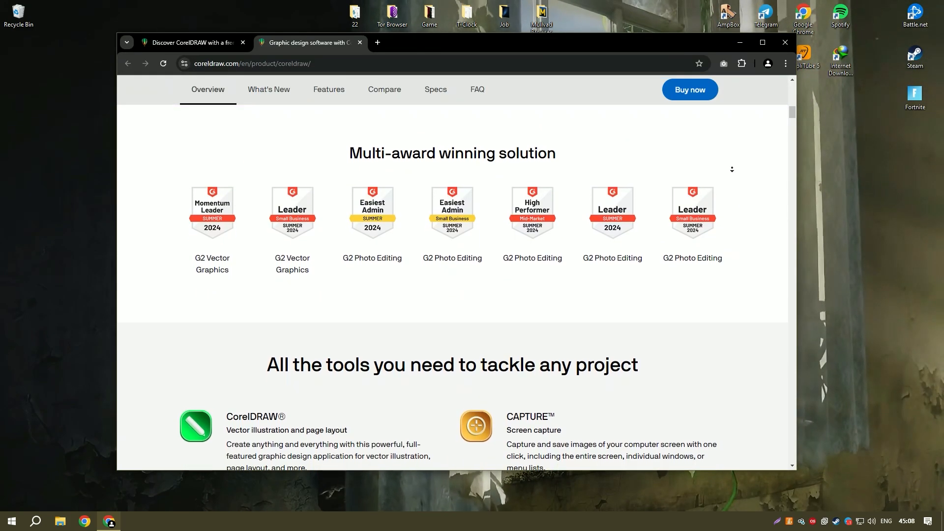
scroll(down, 3)
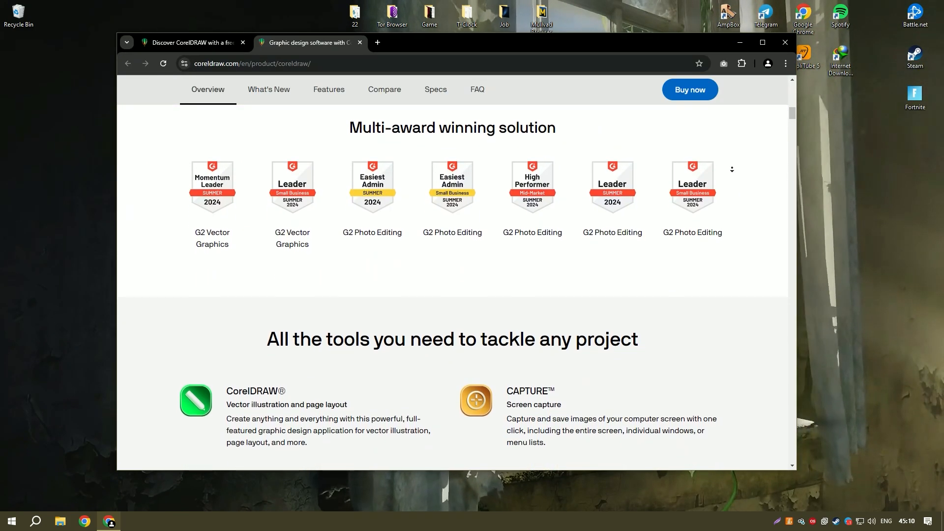
scroll(down, 3)
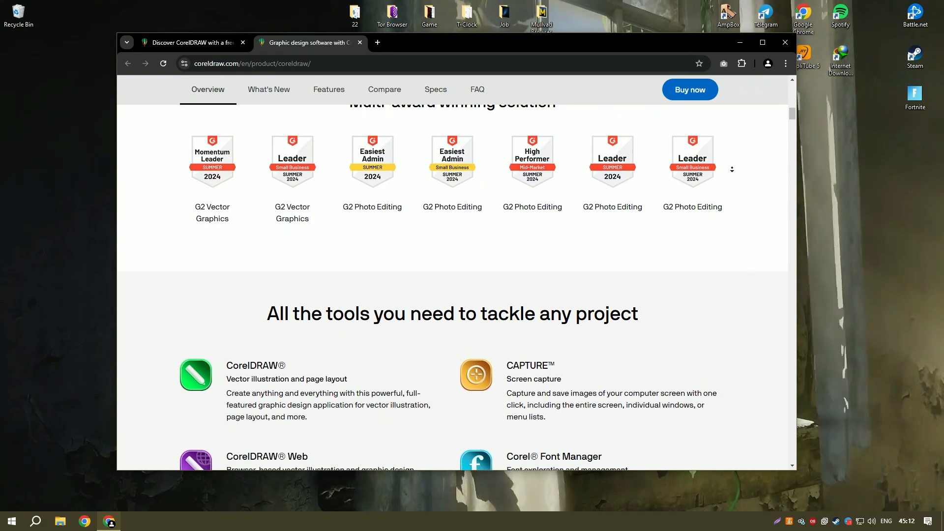
scroll(down, 3)
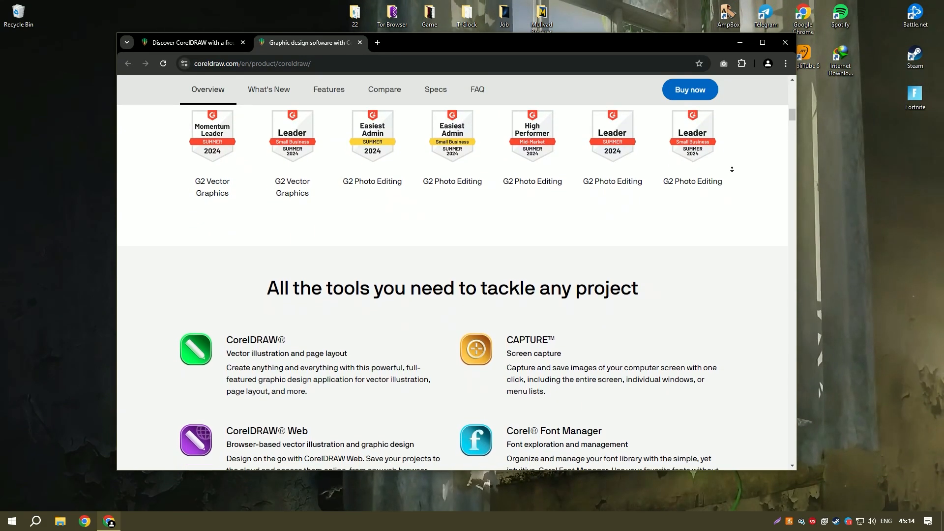
scroll(down, 3)
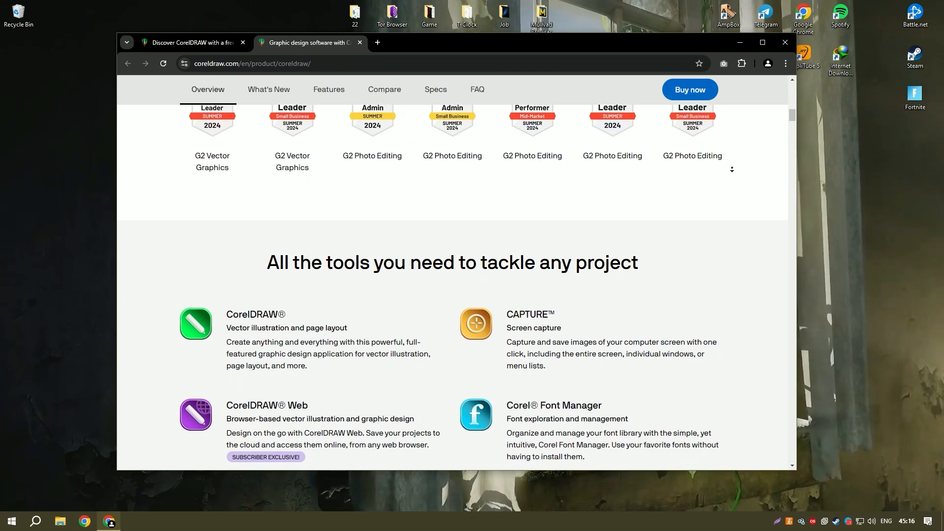
scroll(down, 3)
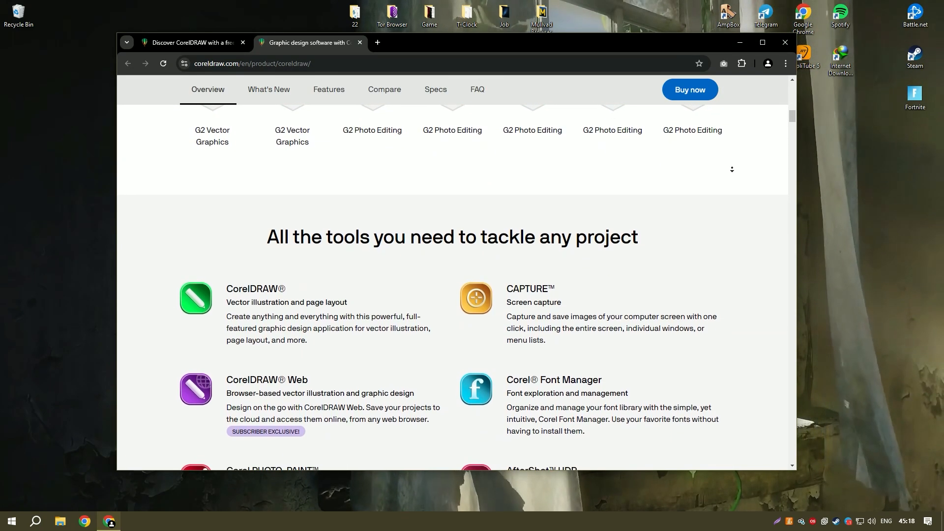
scroll(down, 3)
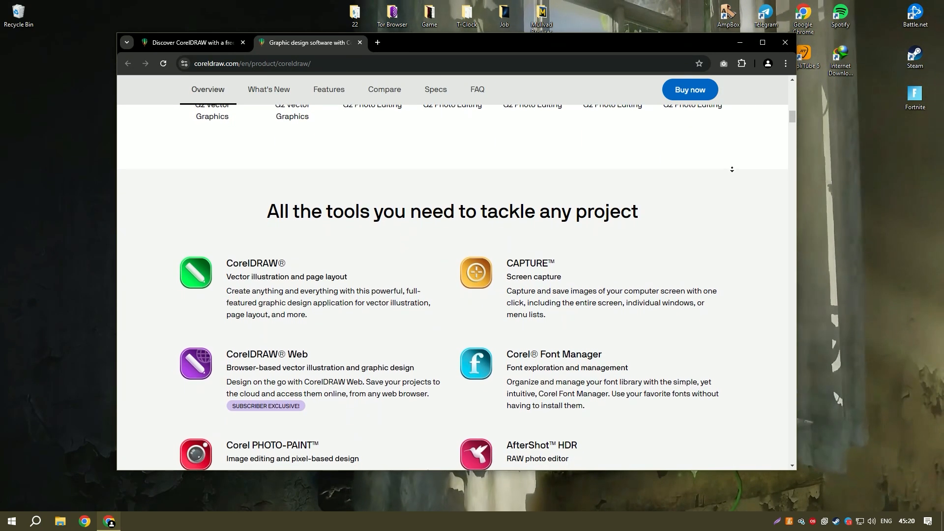
scroll(down, 3)
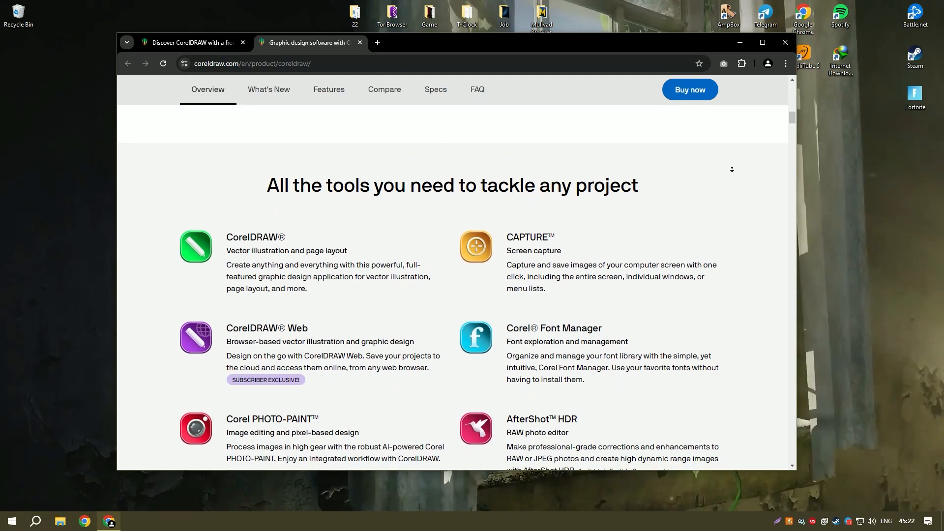
scroll(down, 3)
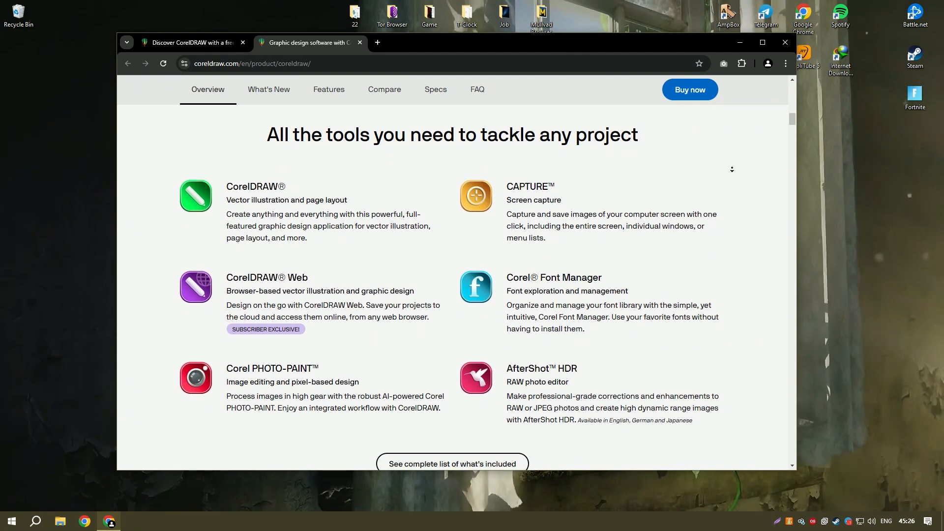
scroll(down, 3)
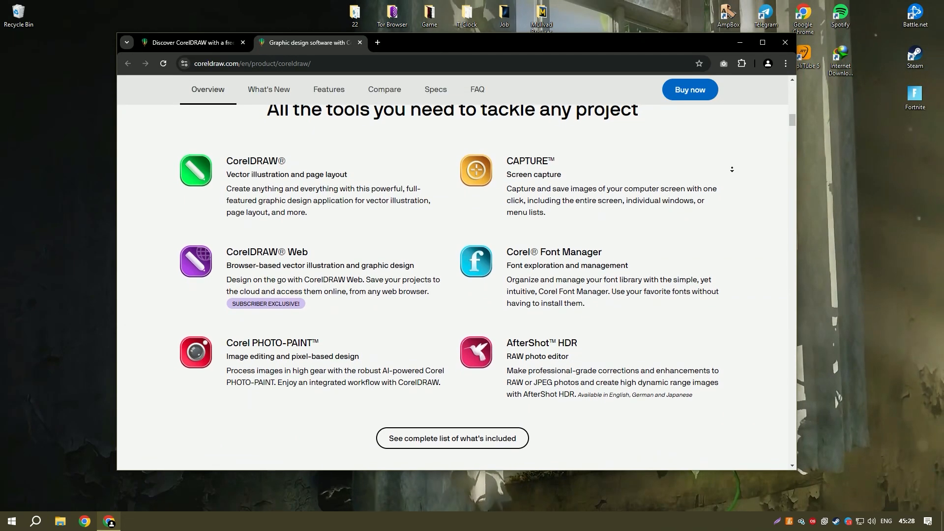
scroll(down, 3)
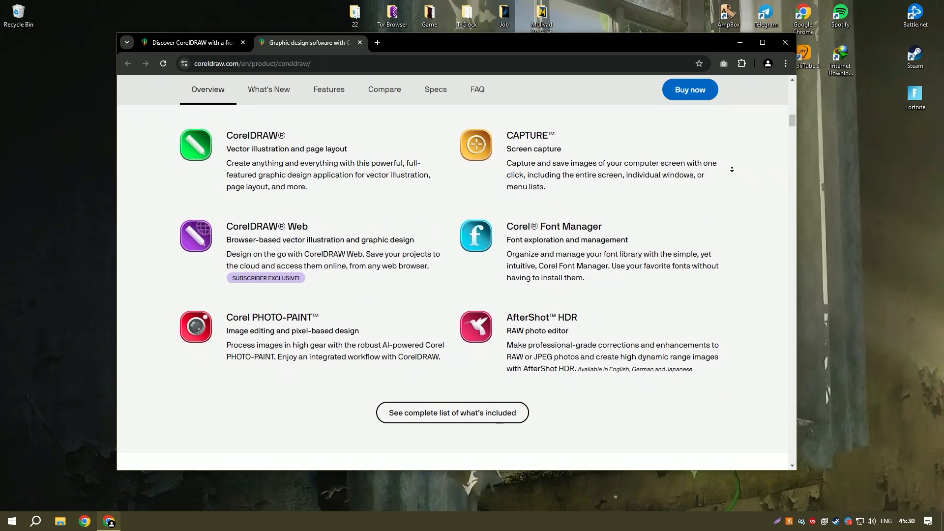
scroll(down, 3)
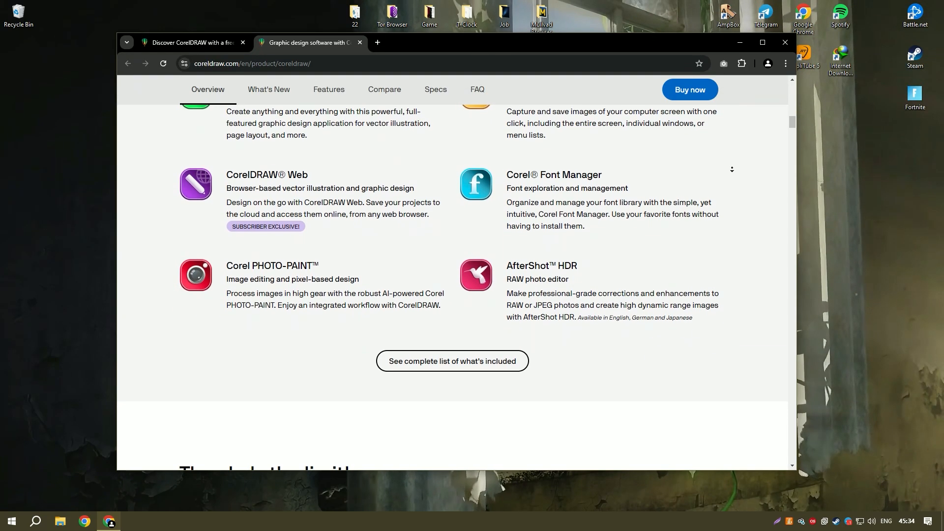
scroll(down, 3)
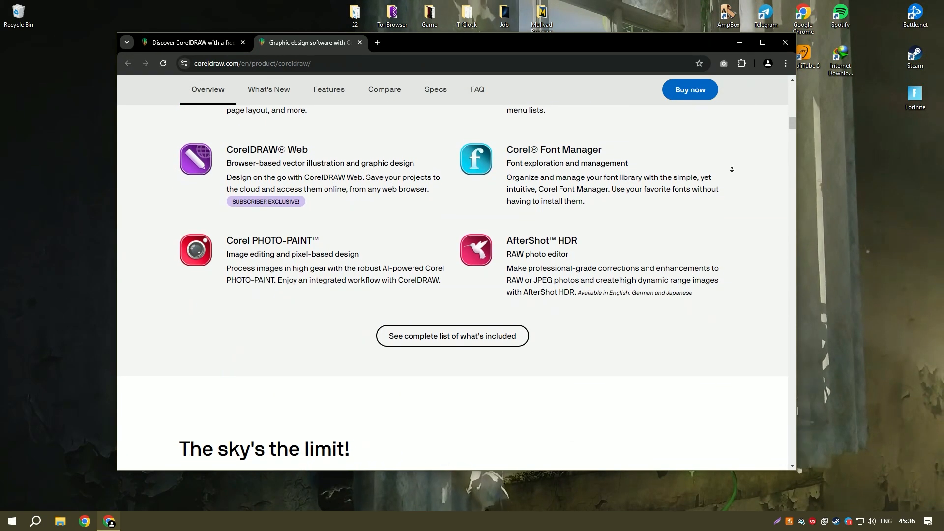
scroll(down, 3)
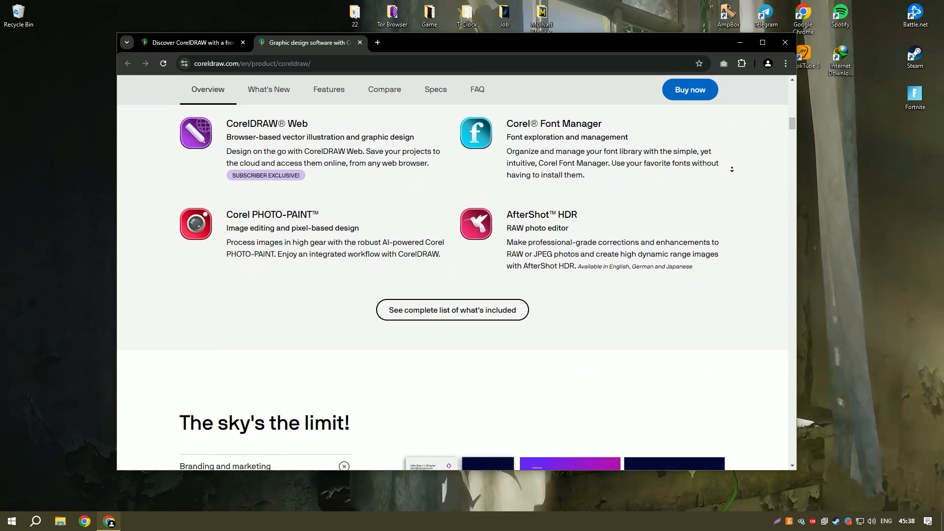
scroll(down, 3)
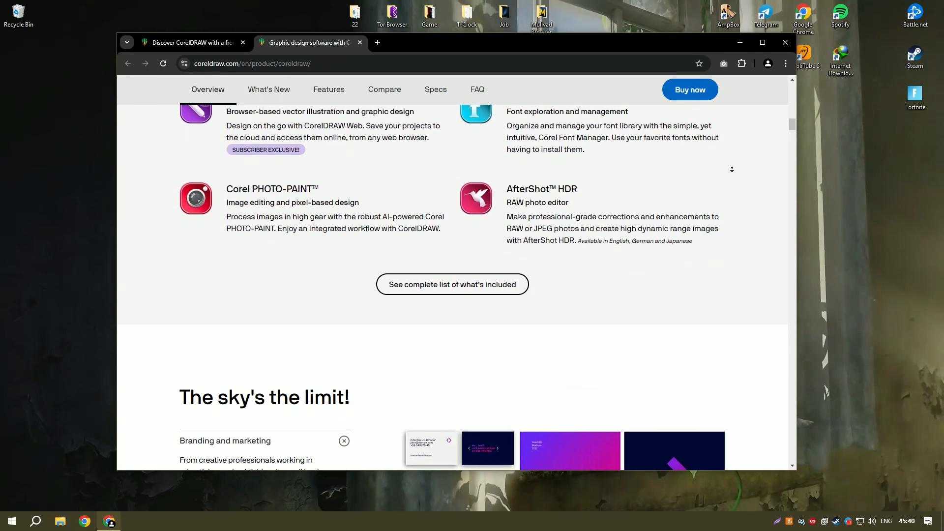
scroll(down, 3)
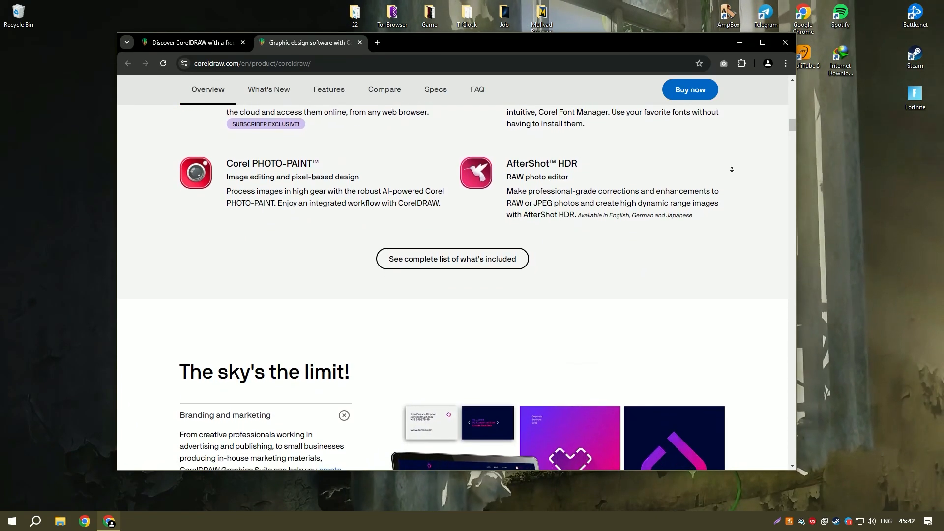
scroll(down, 3)
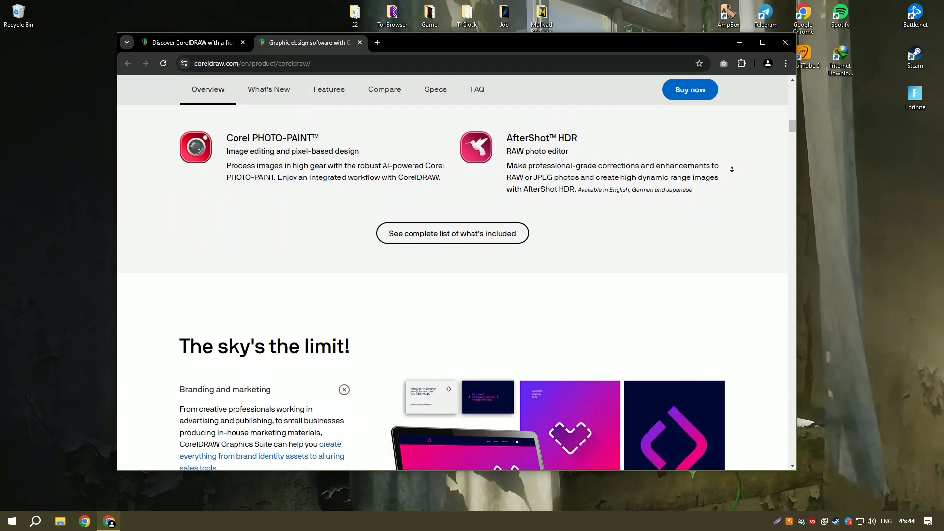
scroll(down, 3)
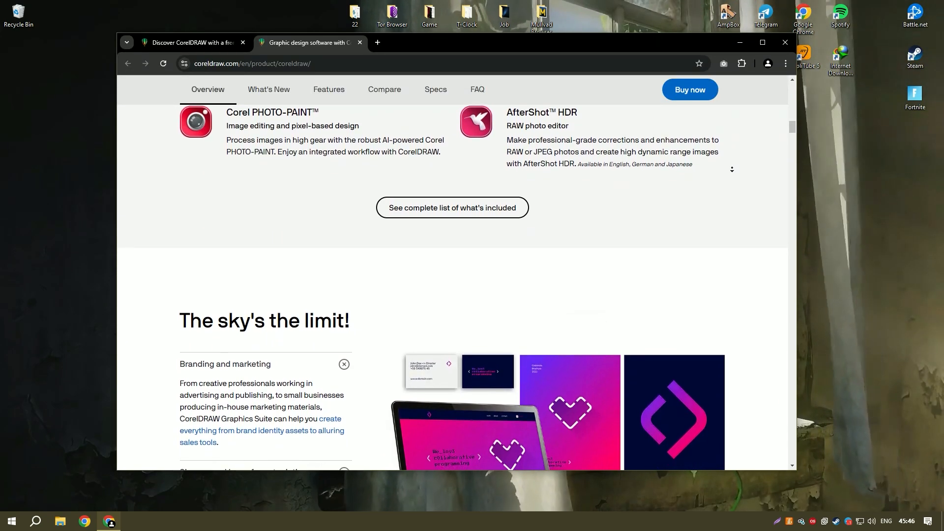
scroll(down, 3)
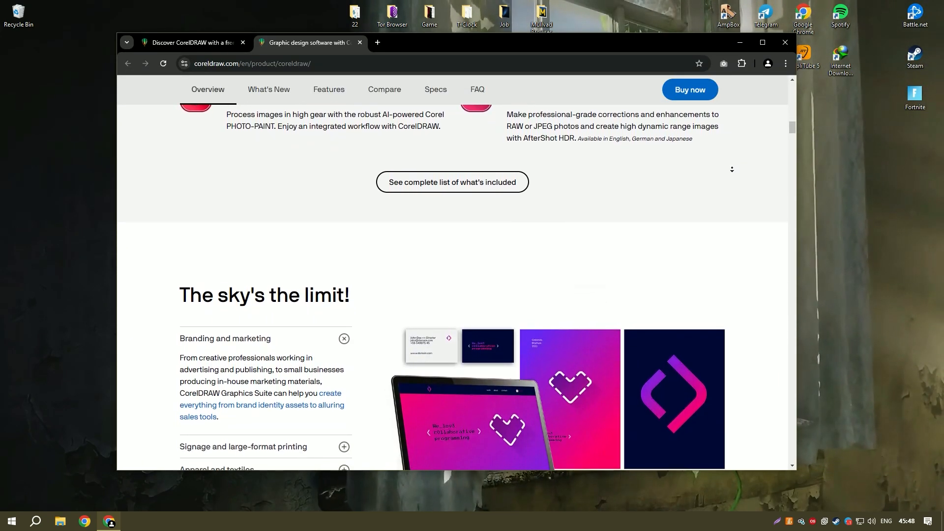
scroll(down, 3)
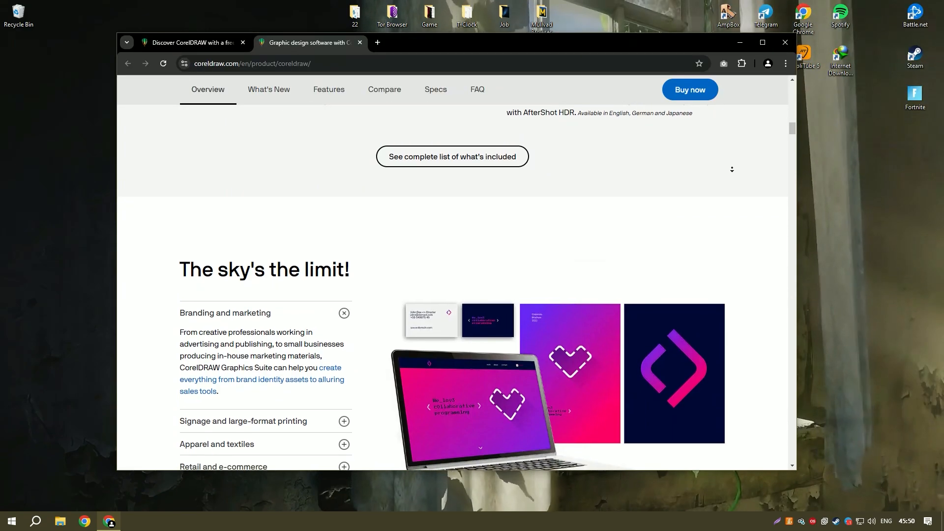
scroll(down, 3)
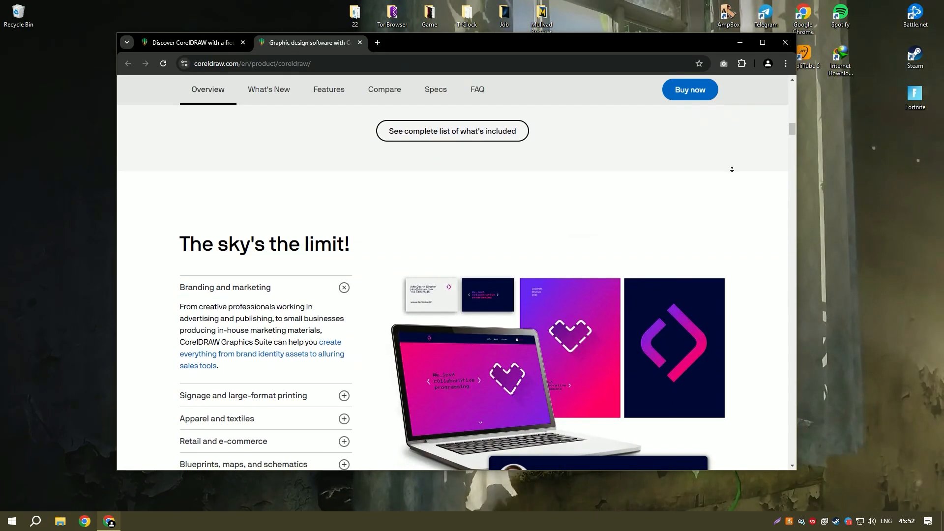
scroll(down, 3)
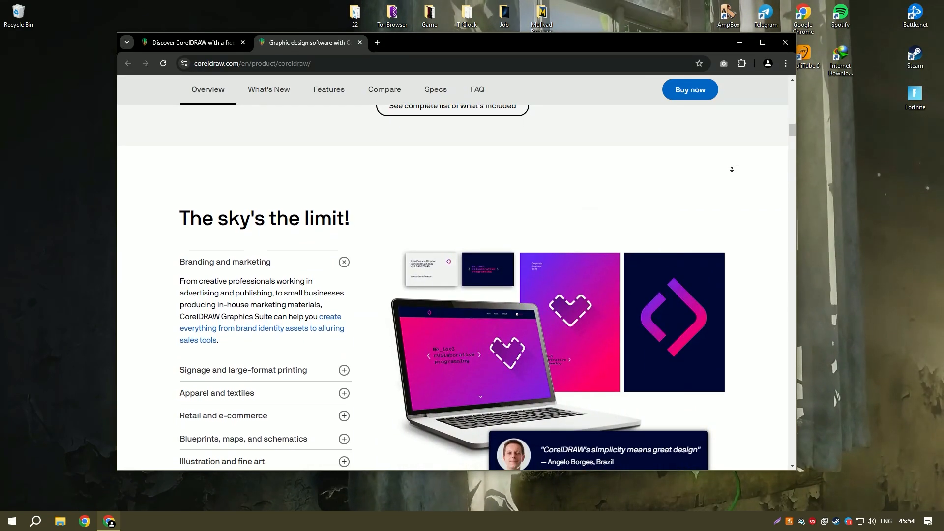
scroll(down, 3)
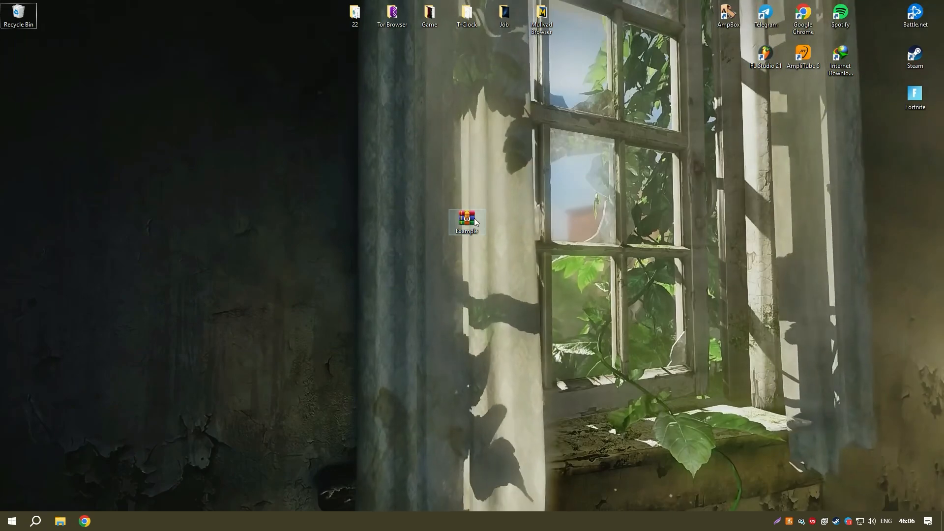
Extract the Installer folder from Example.rar to the desktop and close WinRAR
double_click(466, 222)
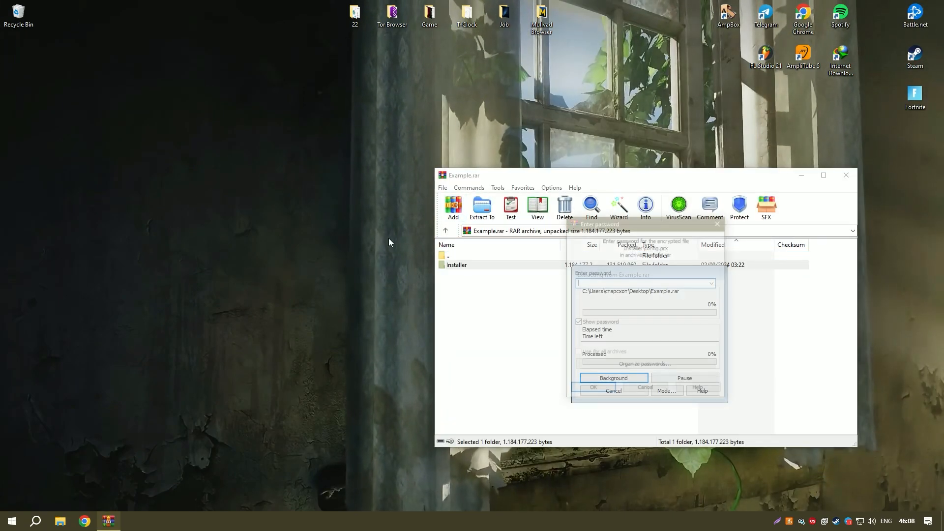
click(592, 387)
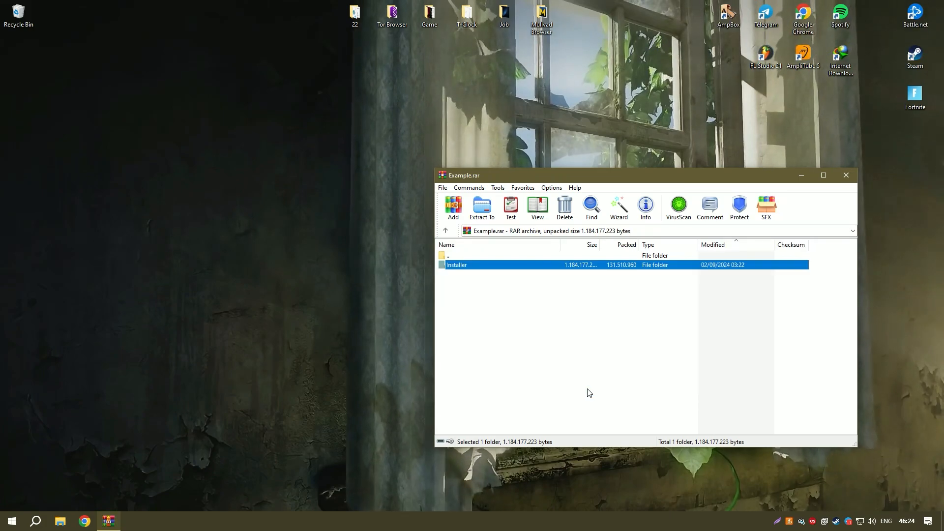
click(845, 175)
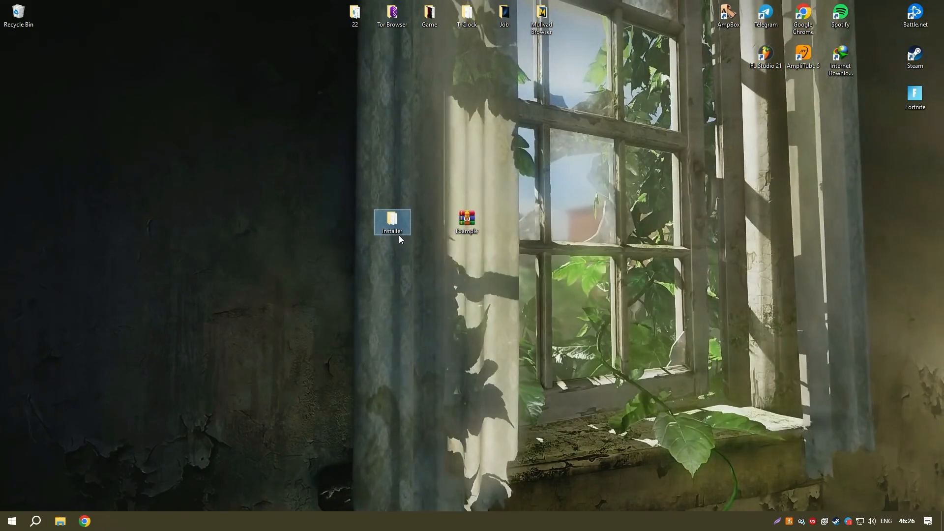
Launch Setup from the extracted Installer folder on the desktop
double_click(392, 222)
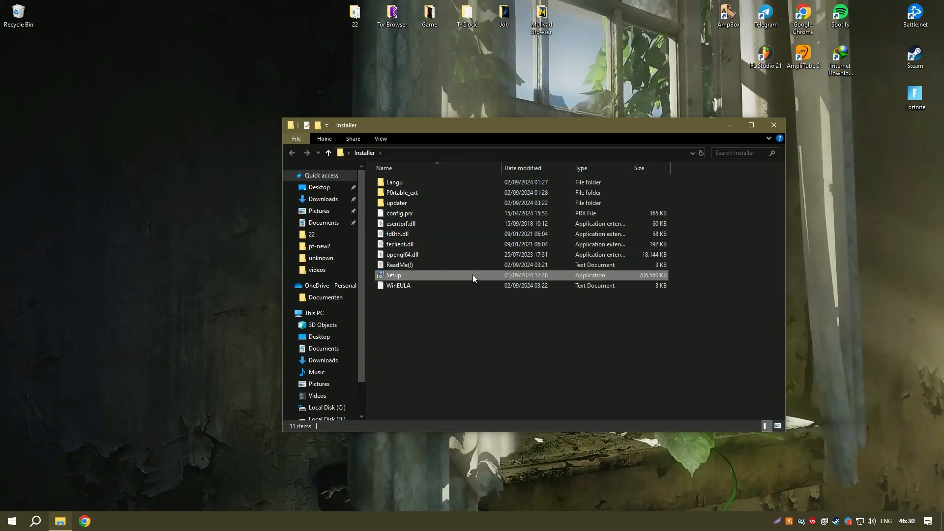
double_click(393, 275)
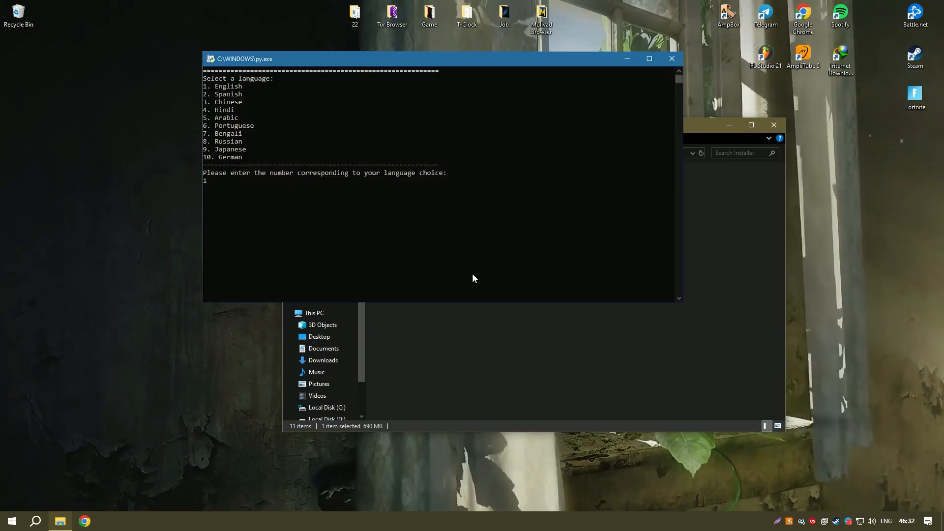
Confirm option 1, English, as the installer language
key(enter)
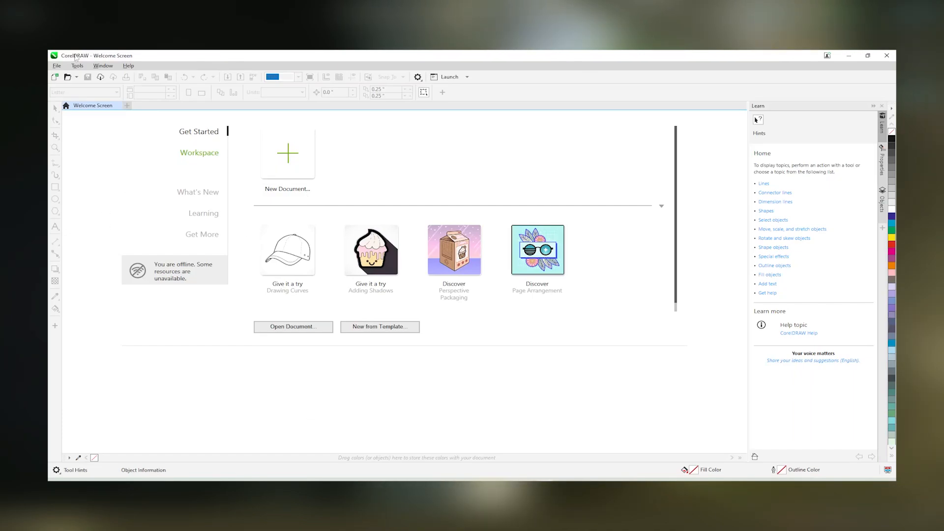
click(77, 66)
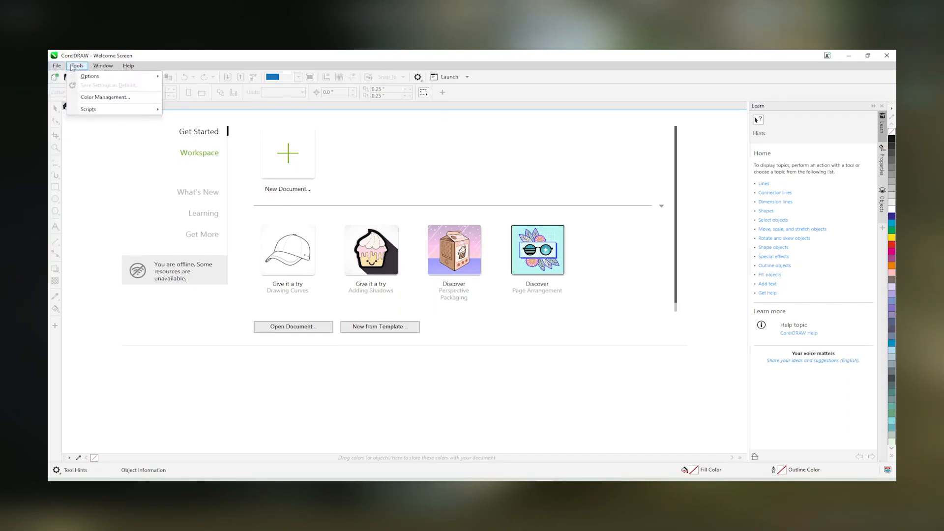
click(128, 66)
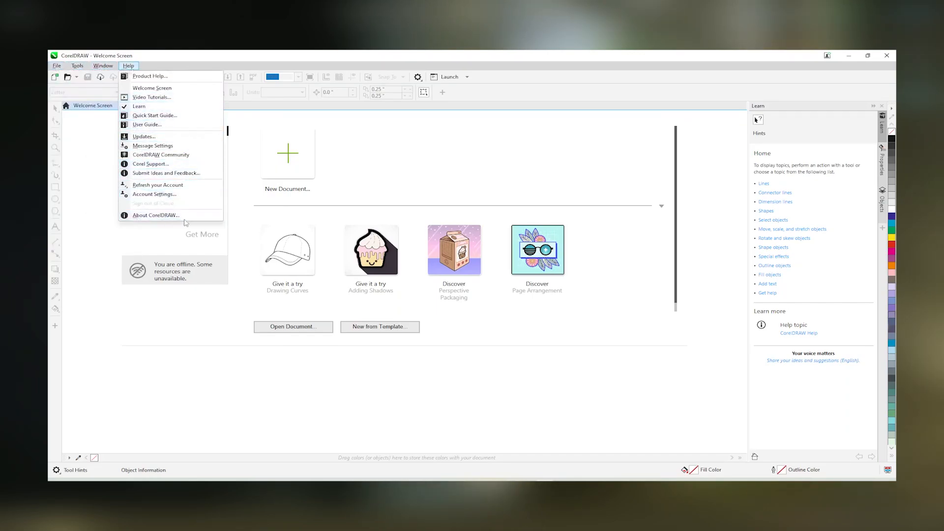
click(155, 216)
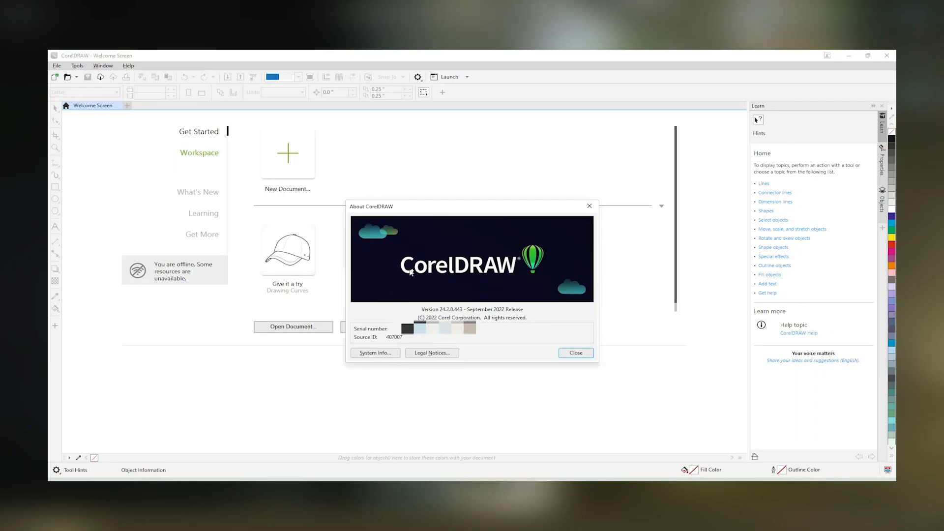
mouse_move(581, 406)
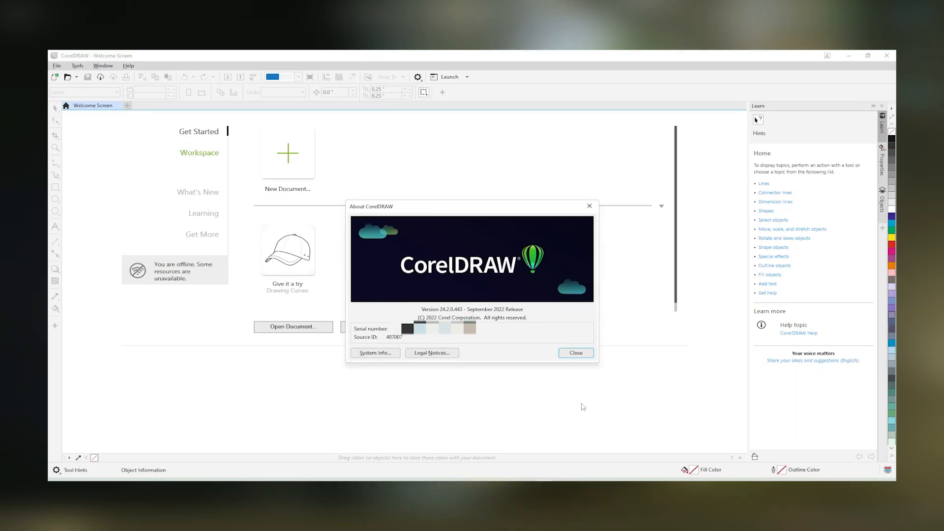
click(574, 352)
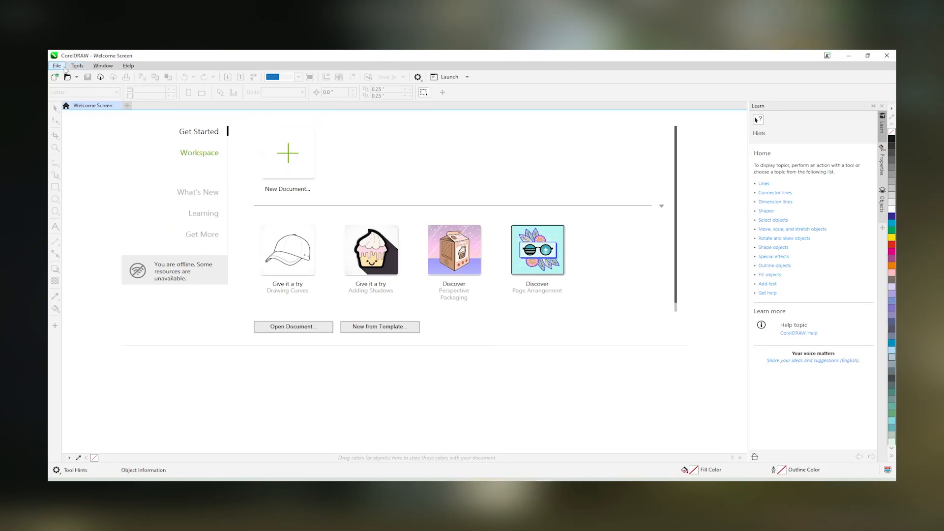
click(287, 152)
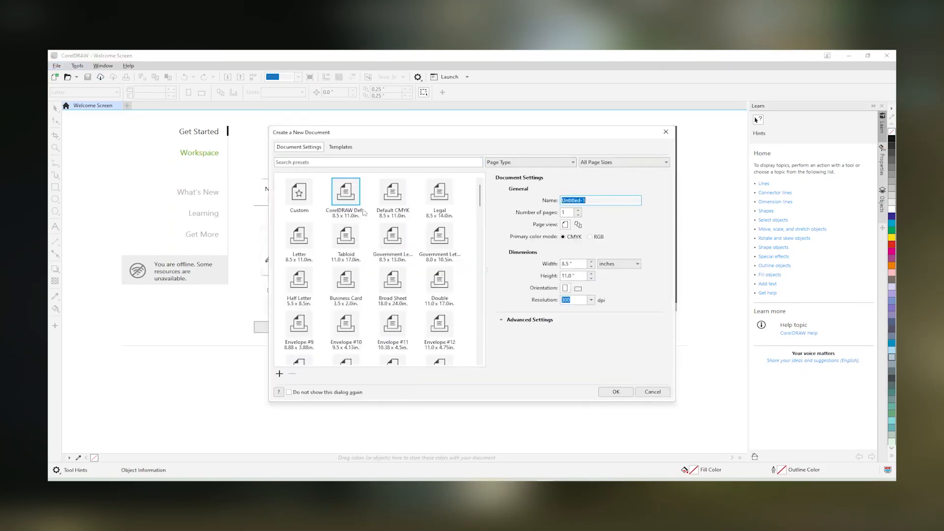
scroll(down, 3)
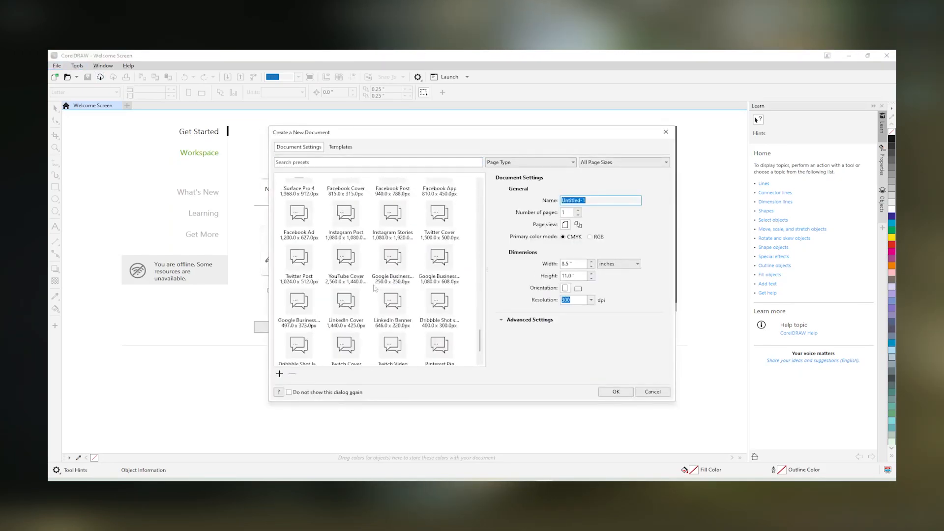
click(340, 147)
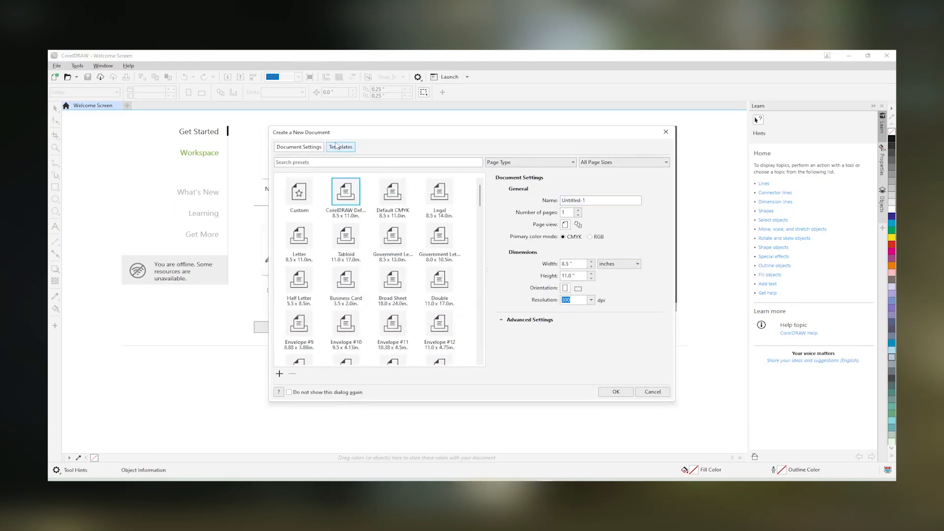
click(340, 147)
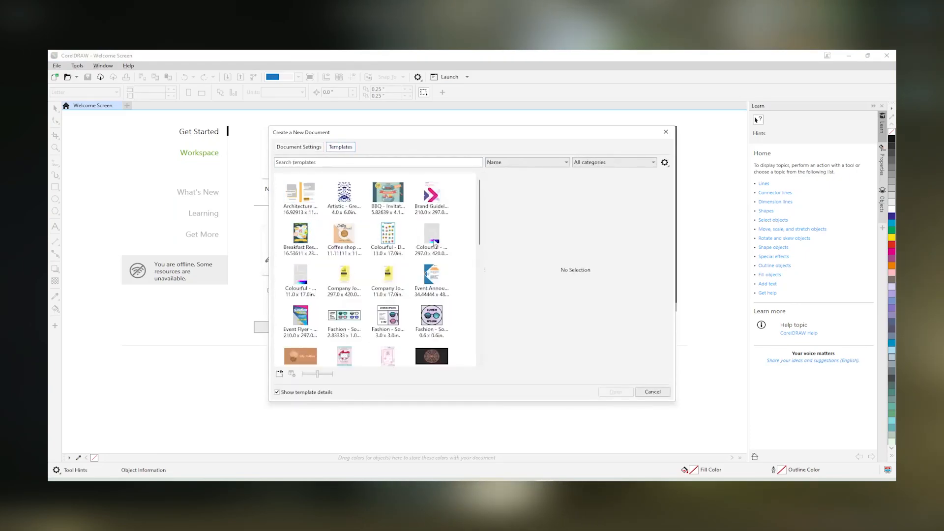
click(298, 147)
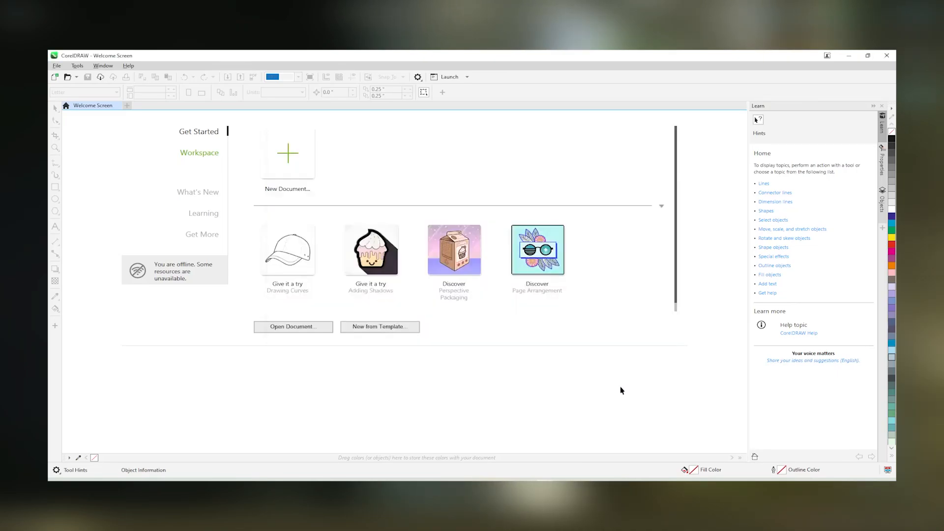
Create a new Untitled-1 document and draw a rectangle on its page with the Rectangle tool
click(287, 153)
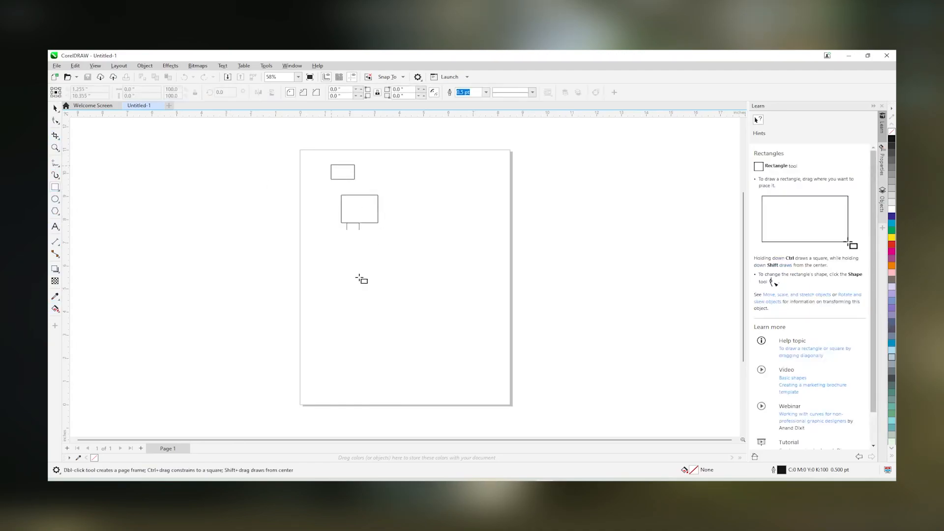
drag(332, 328, 380, 351)
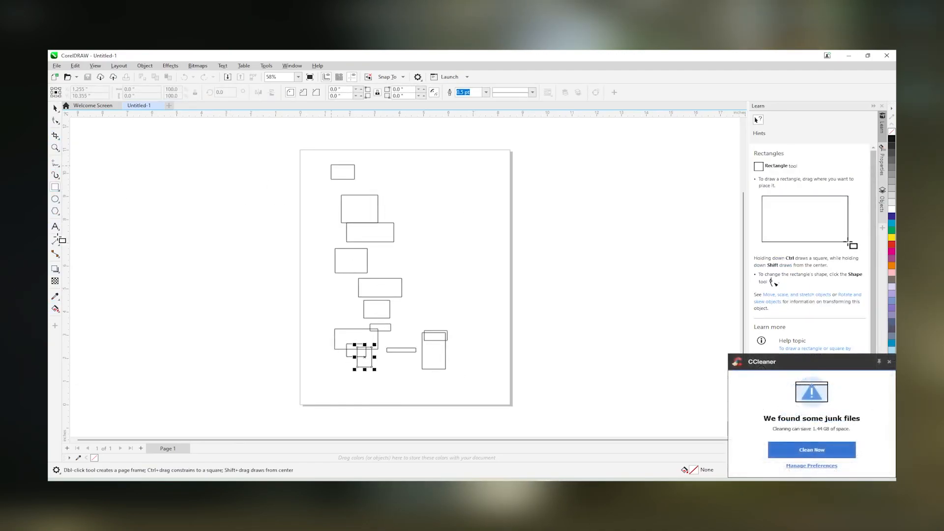
click(55, 227)
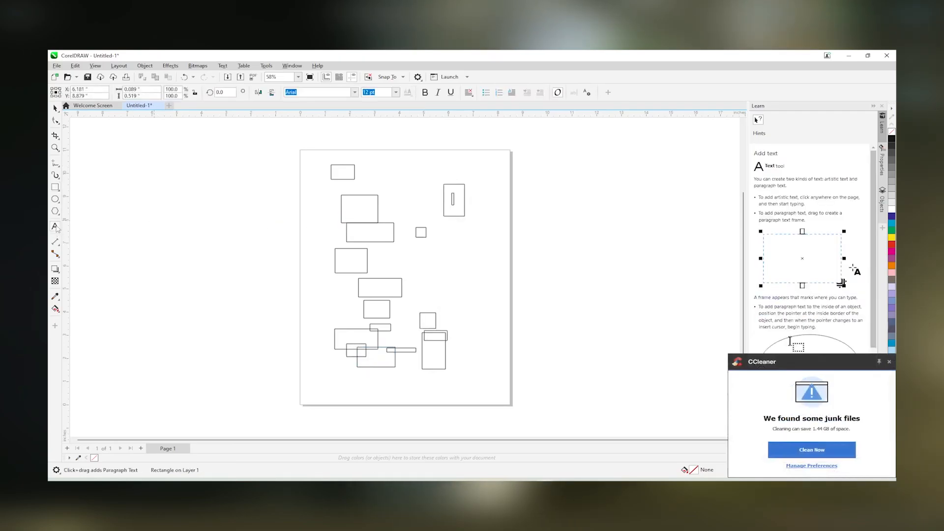